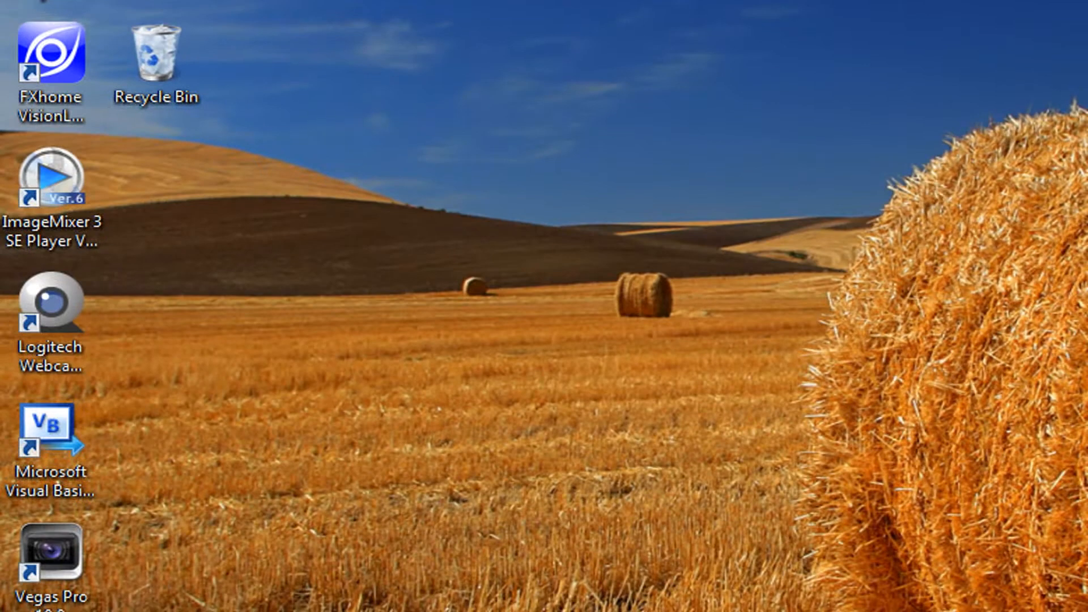
# Launch Visual Basic 2010 Express from its desktop shortcut.
pyautogui.doubleClick(50, 444)
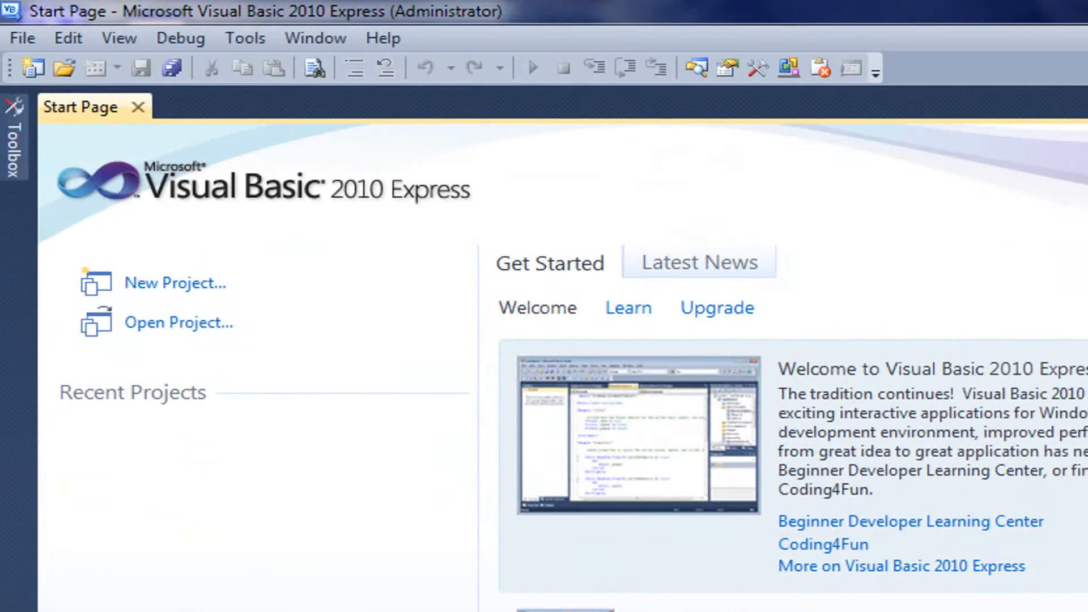
# Start a new project using the Windows Forms Application template.
pyautogui.click(22, 37)
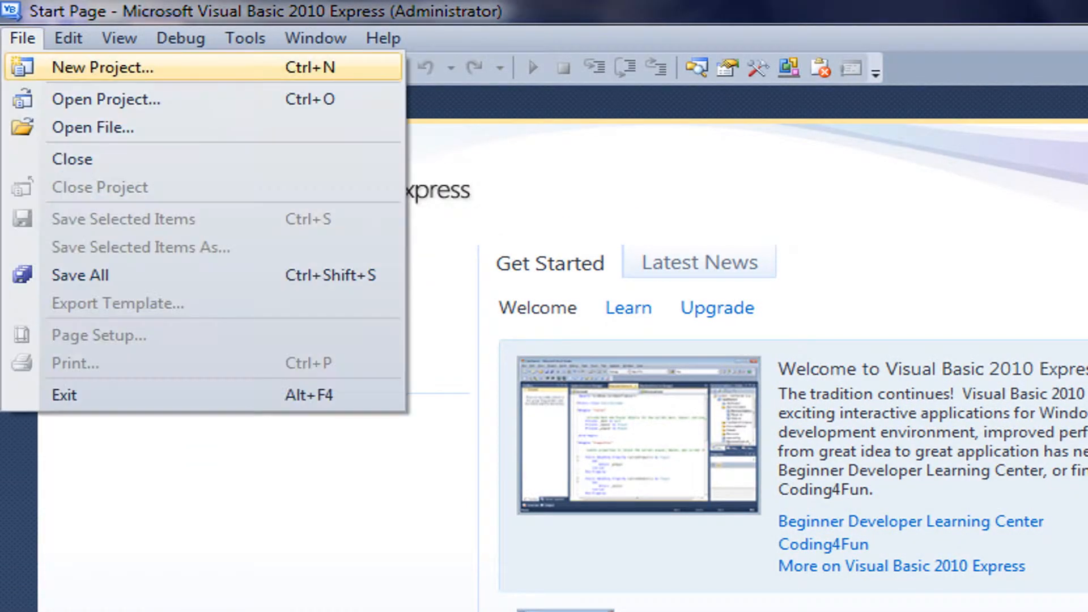
pyautogui.click(105, 67)
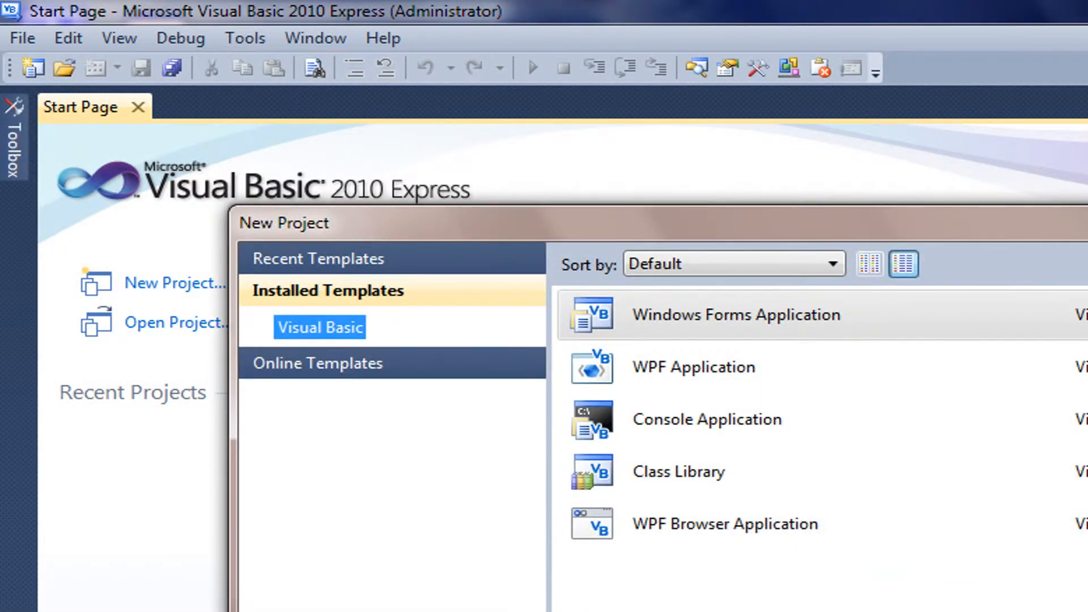
pyautogui.click(736, 314)
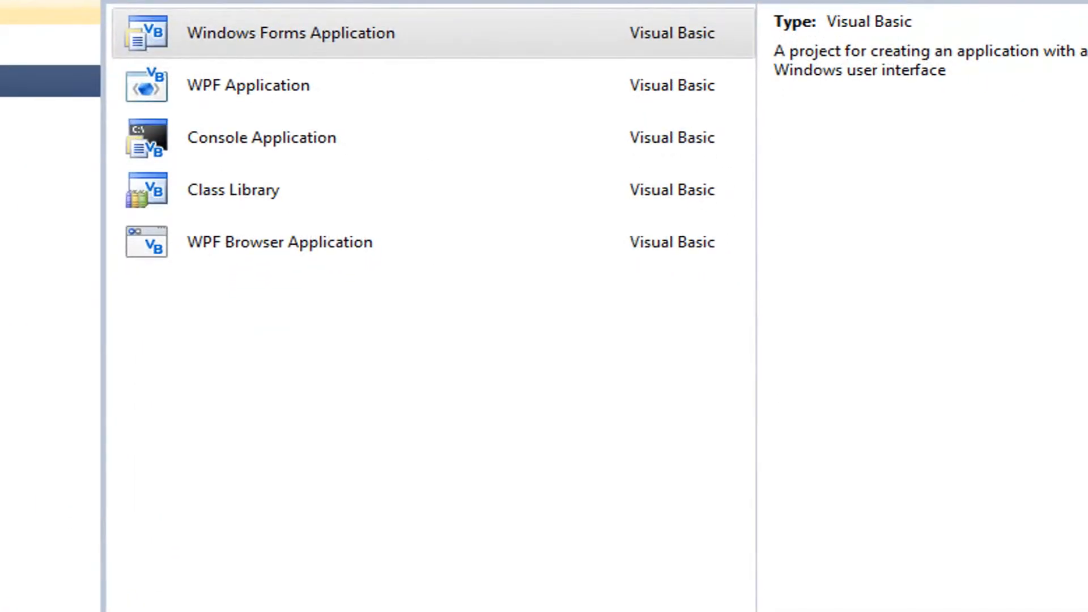
pyautogui.click(290, 33)
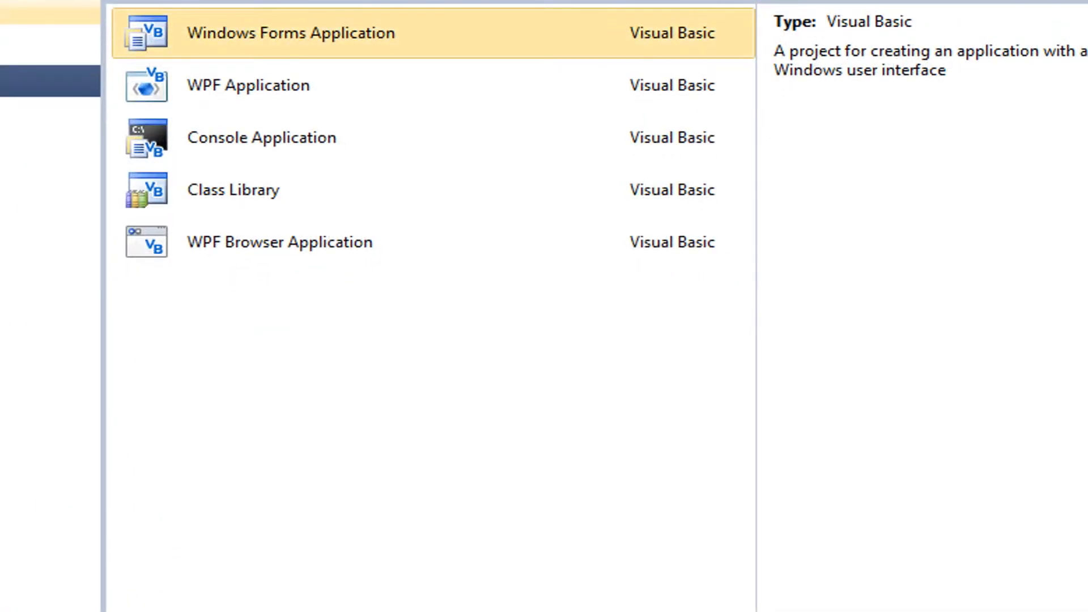
# Name the new project 'Type to Talk'.
pyautogui.scroll(-3)
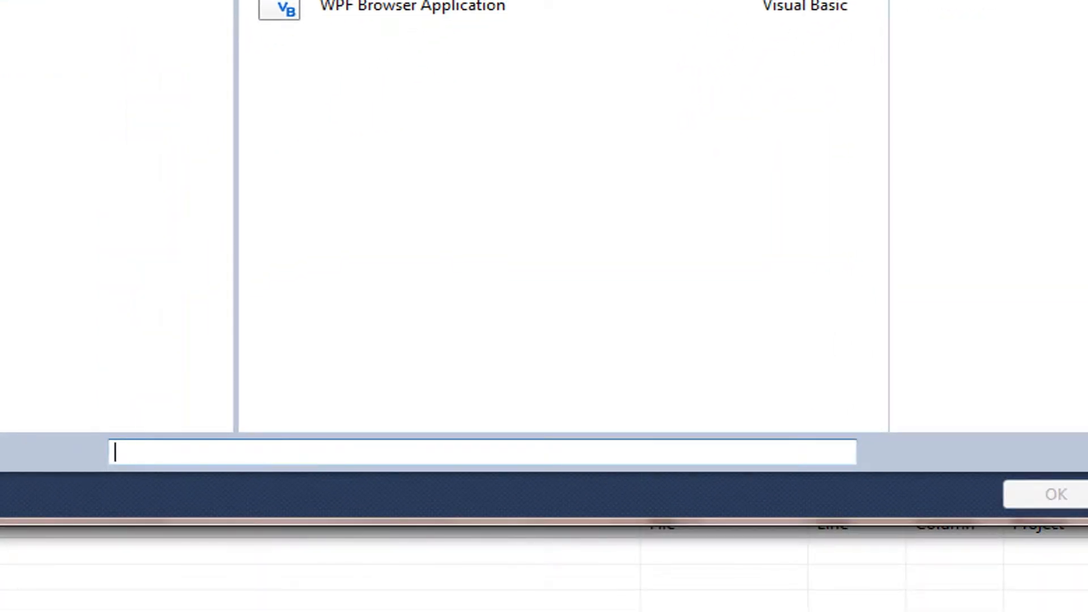
pyautogui.write('T')
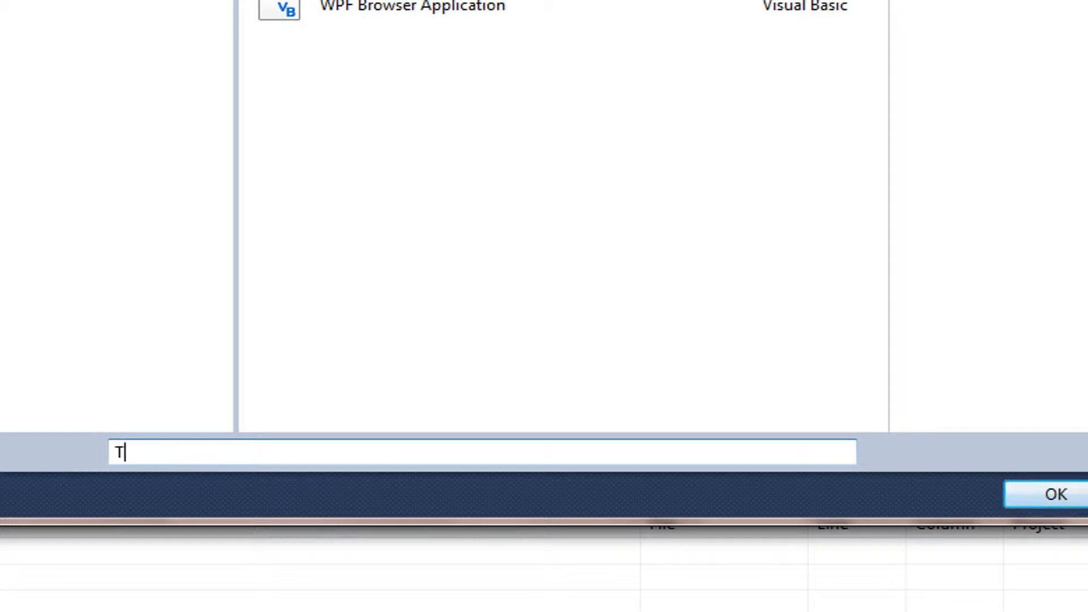
pyautogui.write('ype to')
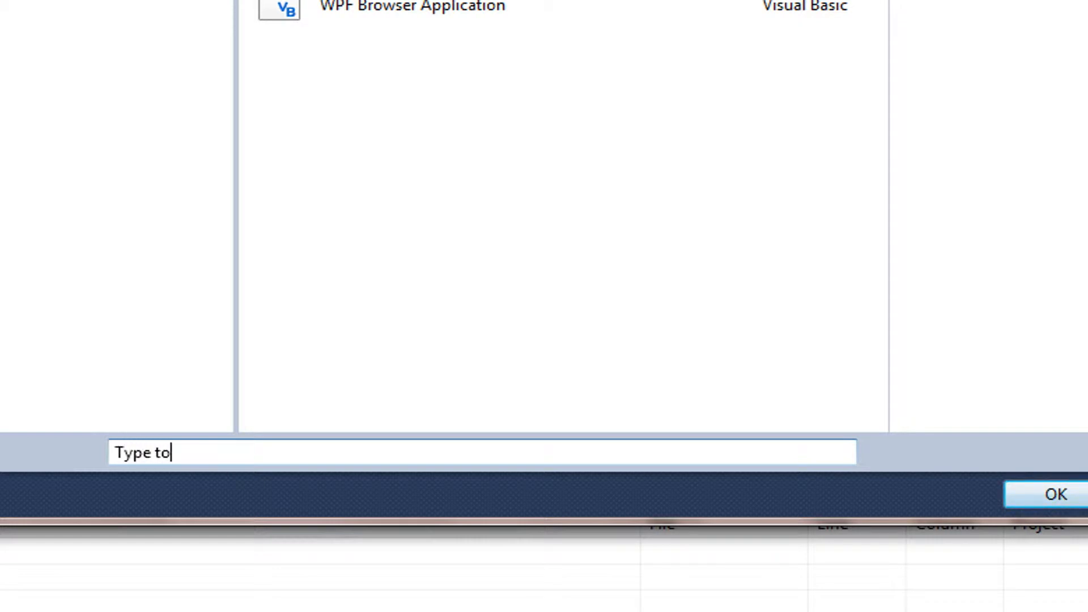
pyautogui.write('Talk')
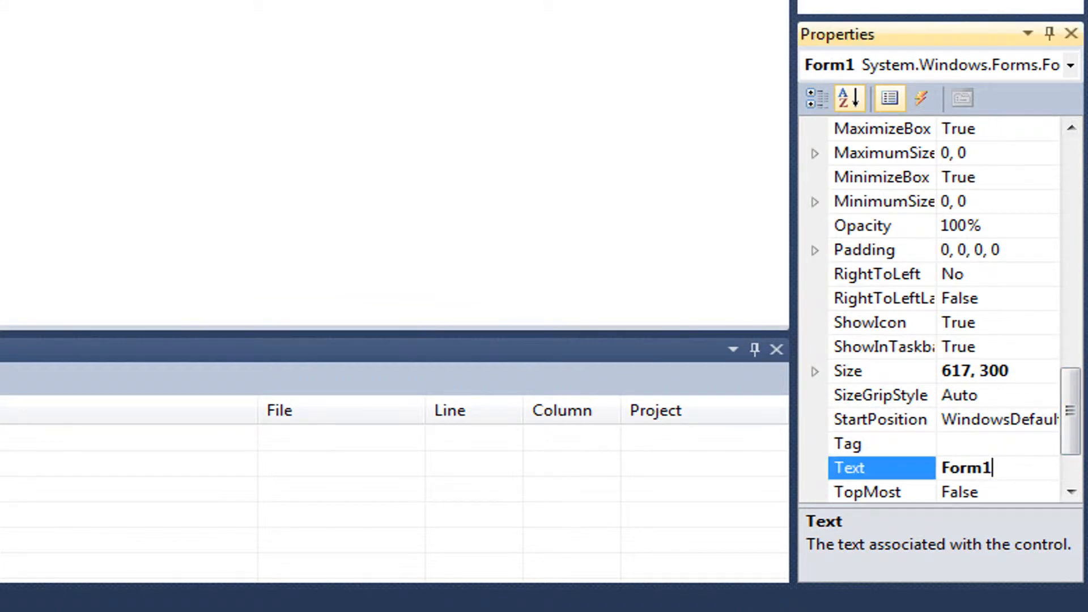
# Set Form1's Text property to 'Type to Talk'.
pyautogui.write('T')
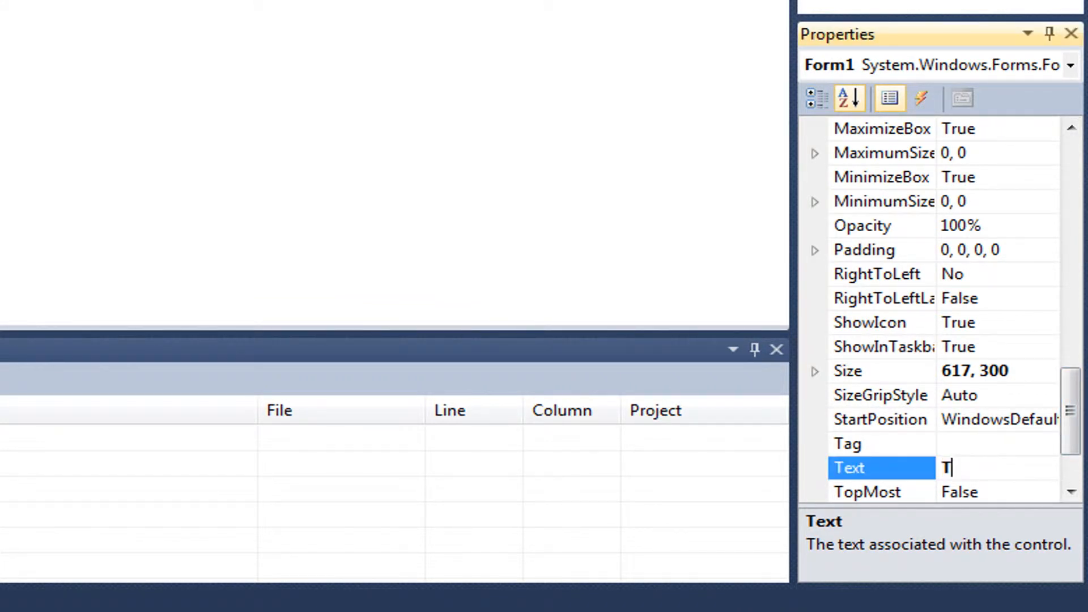
pyautogui.write('ype to')
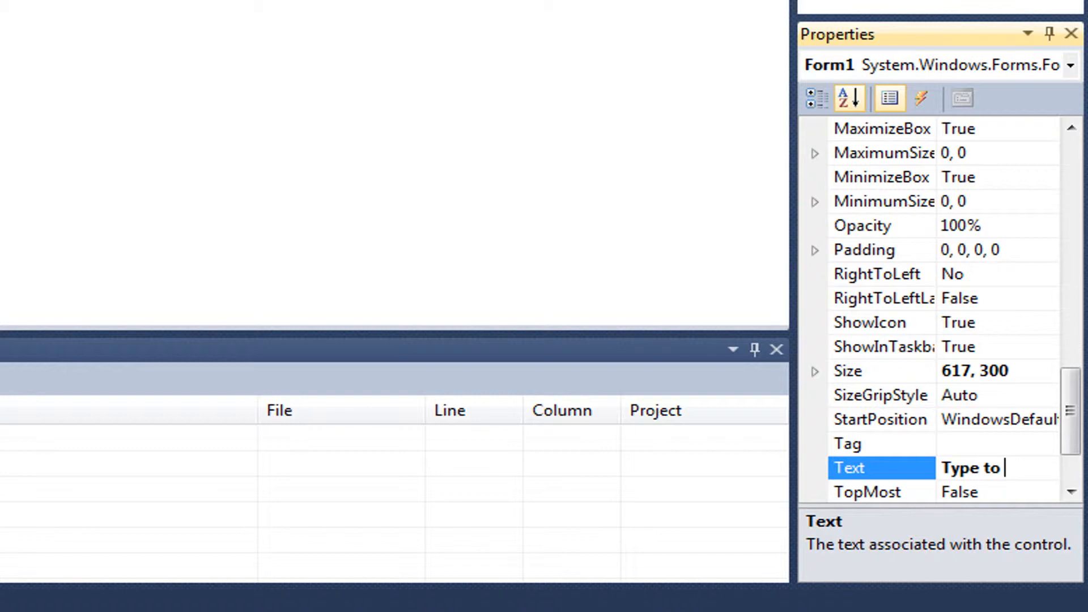
pyautogui.write('Talk')
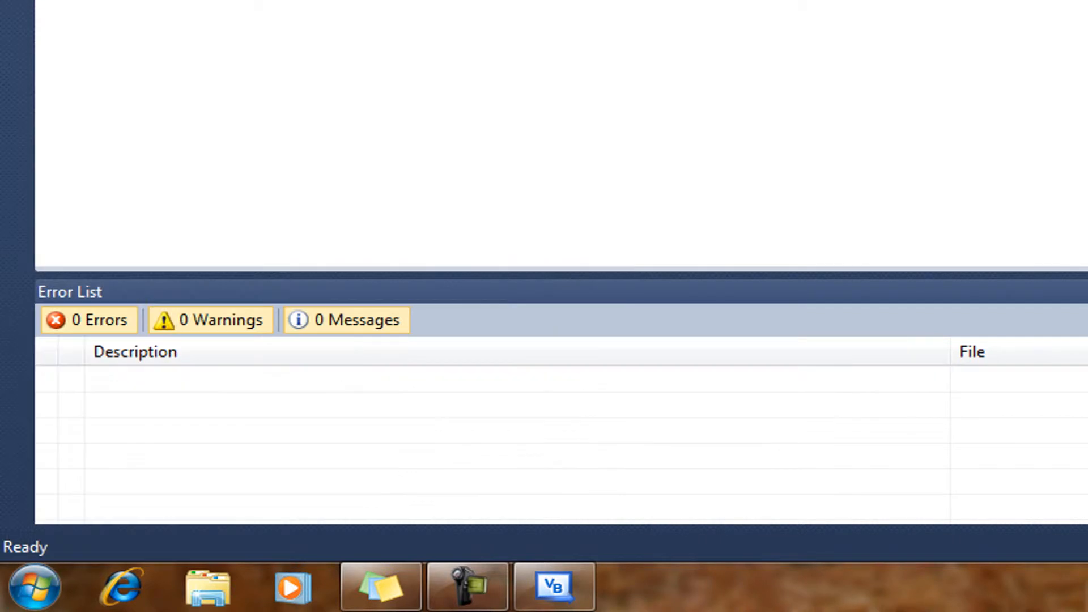
# Launch Firefox from the taskbar and continue in Safe Mode.
pyautogui.click(639, 586)
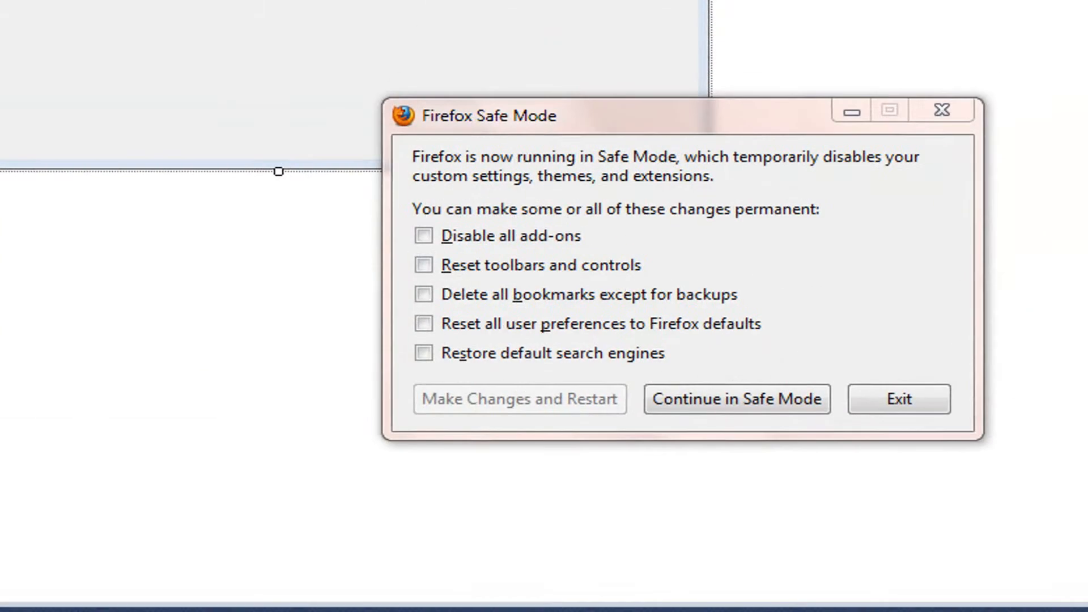
pyautogui.click(737, 398)
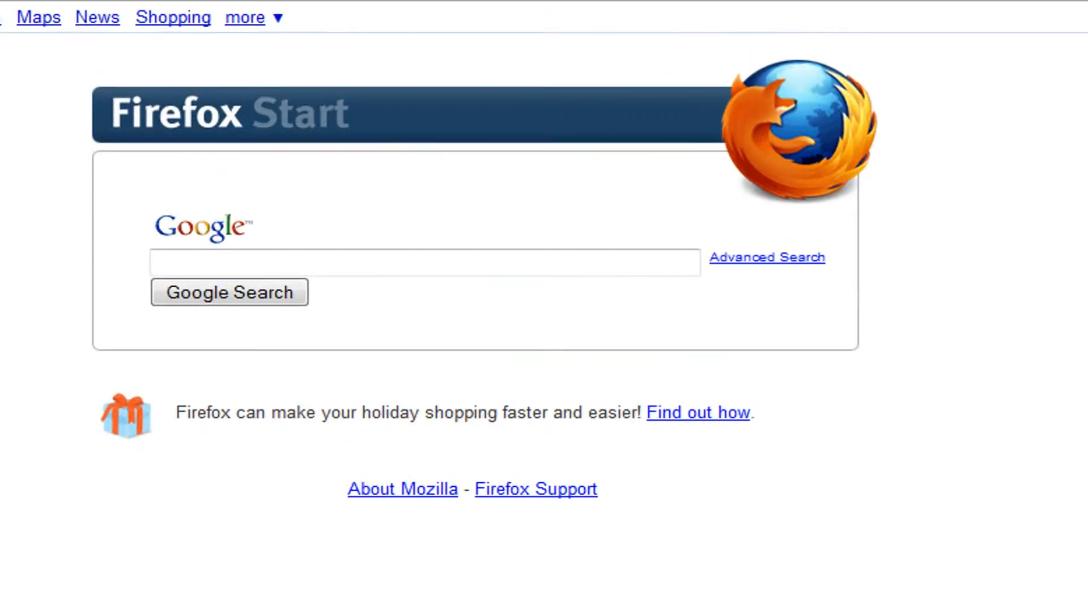
# Search Google for 'dry ico' to find the dryicons site.
pyautogui.click(423, 262)
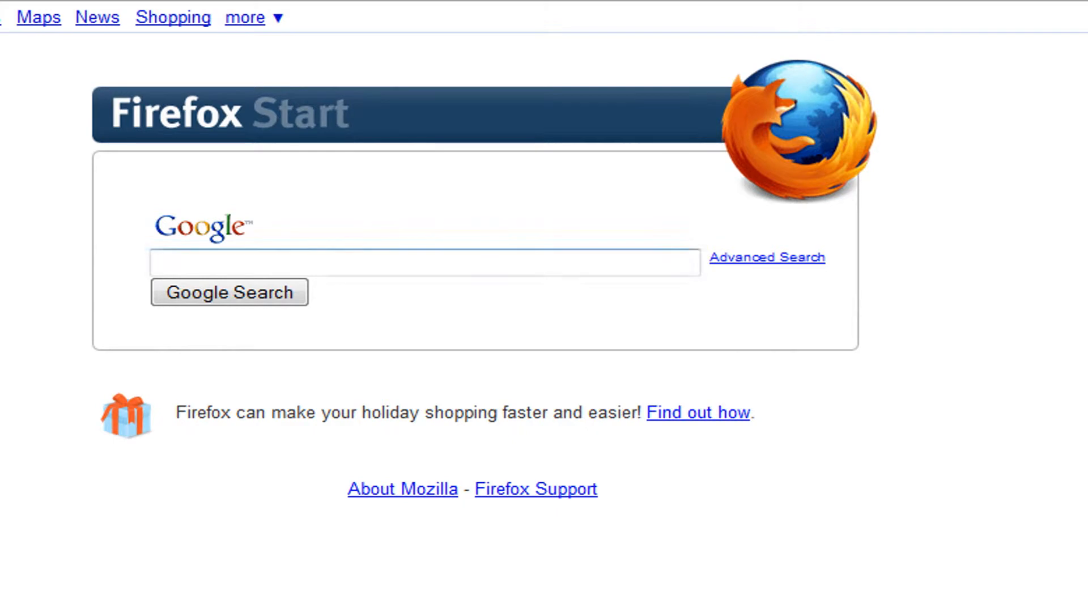
pyautogui.click(425, 262)
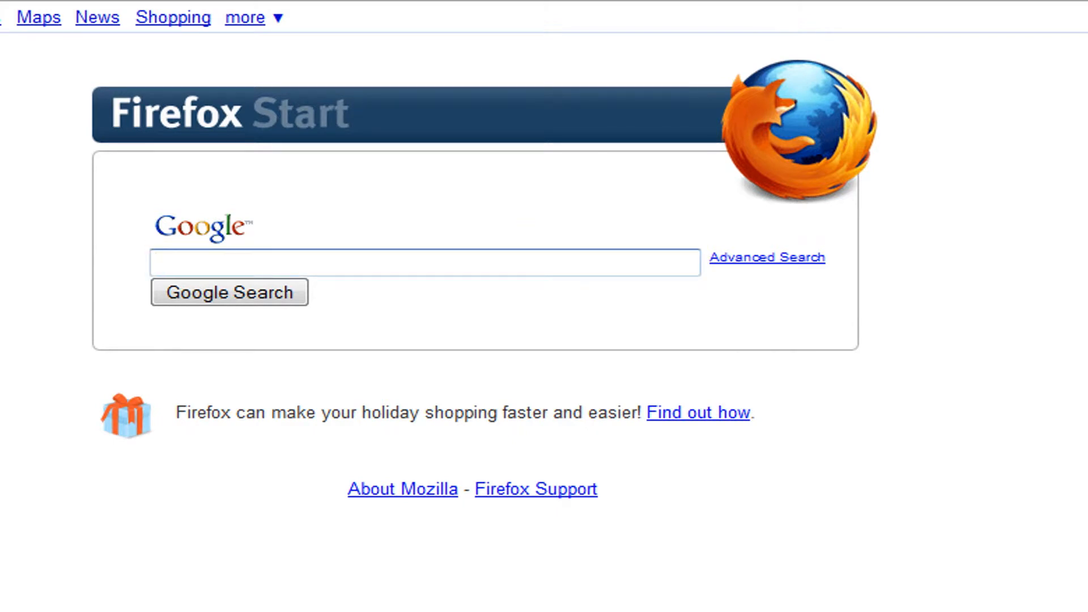
pyautogui.write('dry ico')
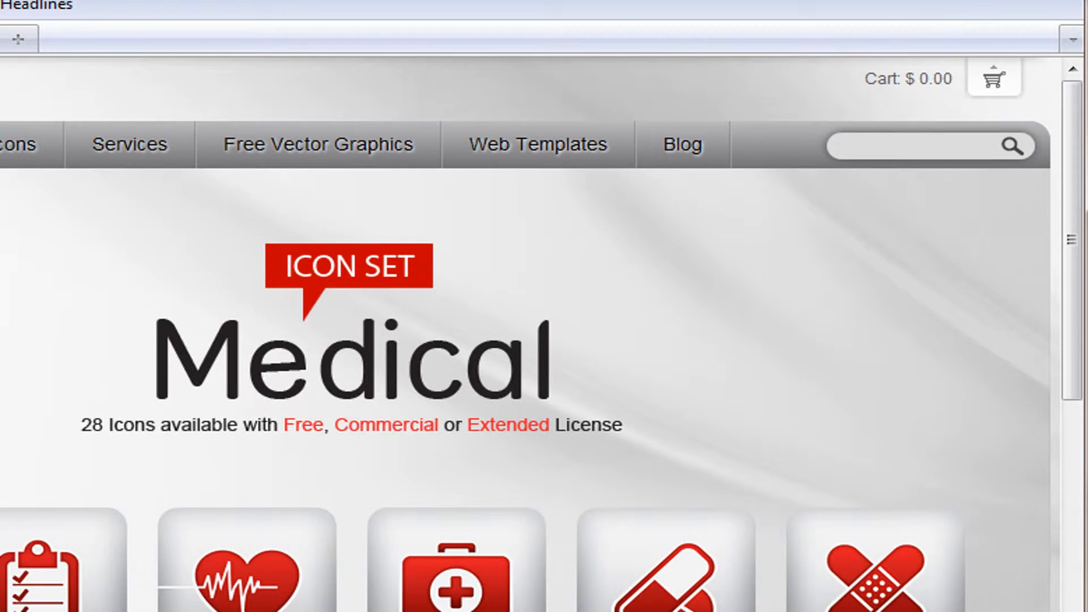
# Search dryicons for 'talk' and open the Google Talk icon's page.
pyautogui.write('talk')
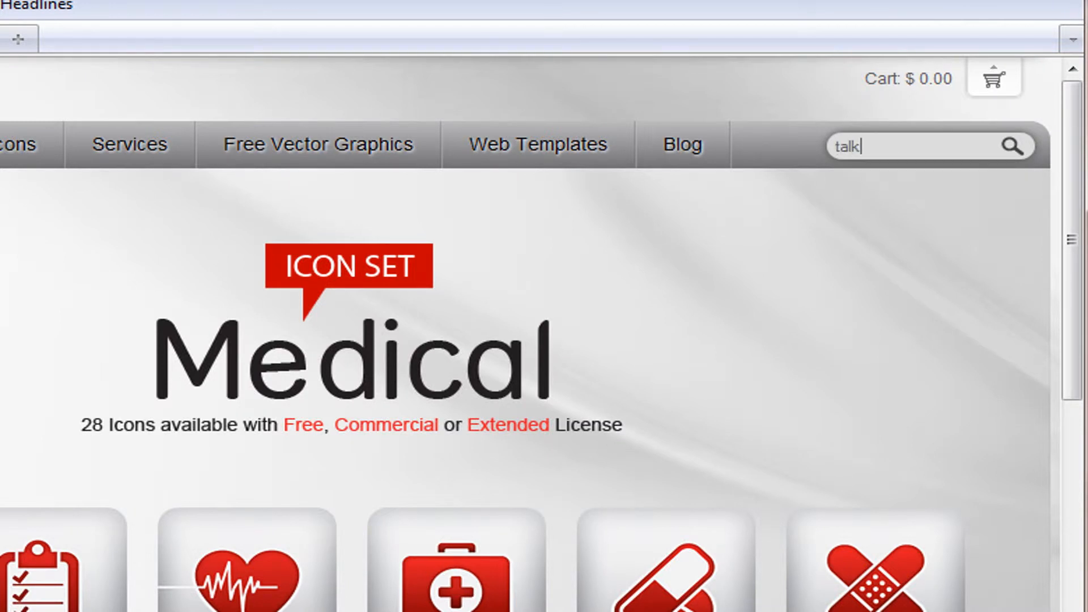
pyautogui.press('Enter')
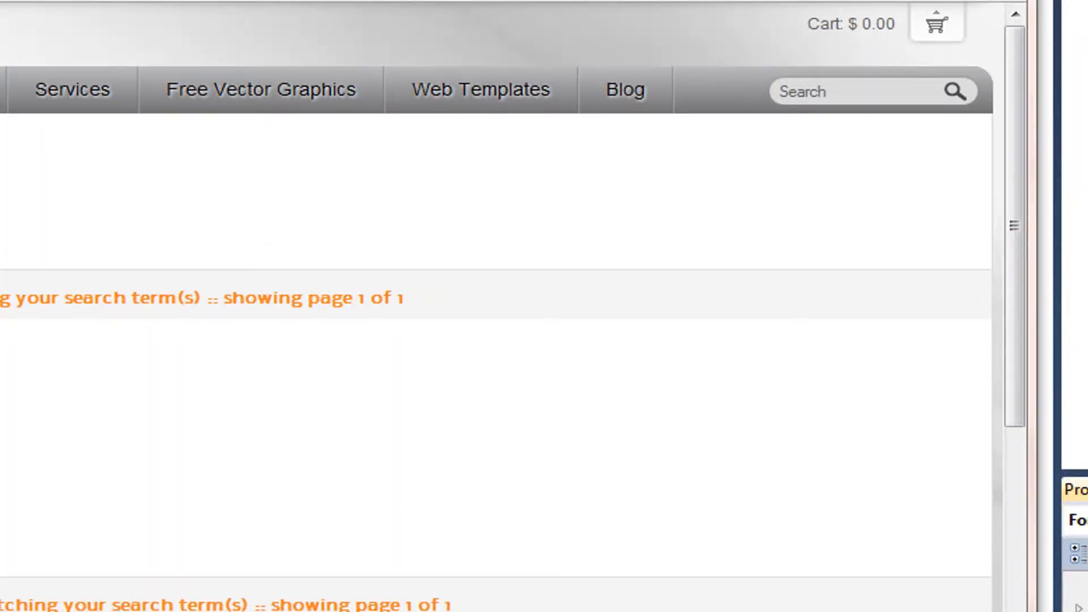
pyautogui.write('typ')
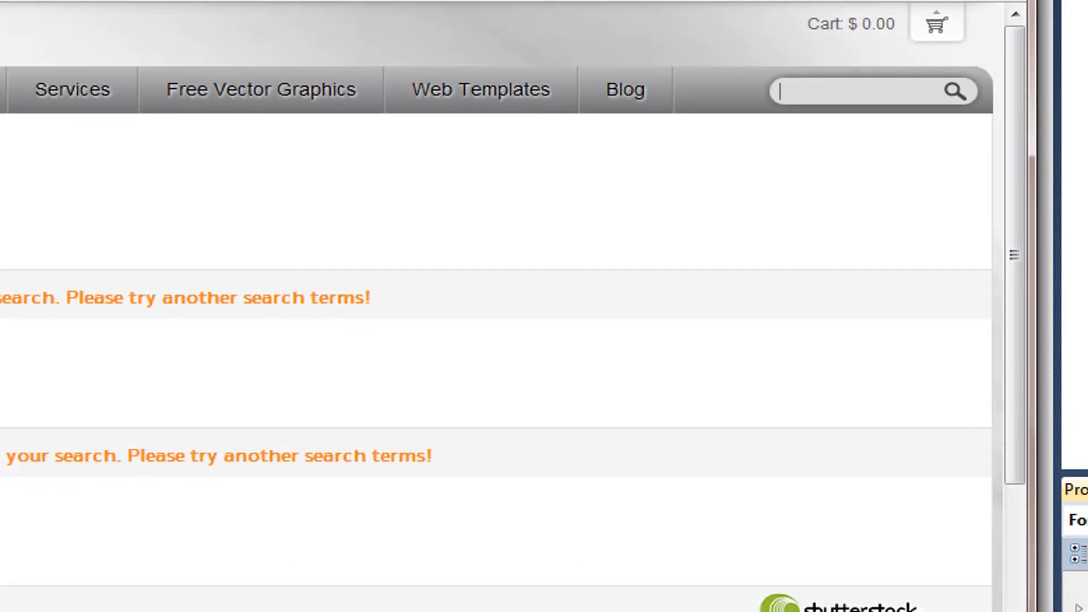
pyautogui.write('talk')
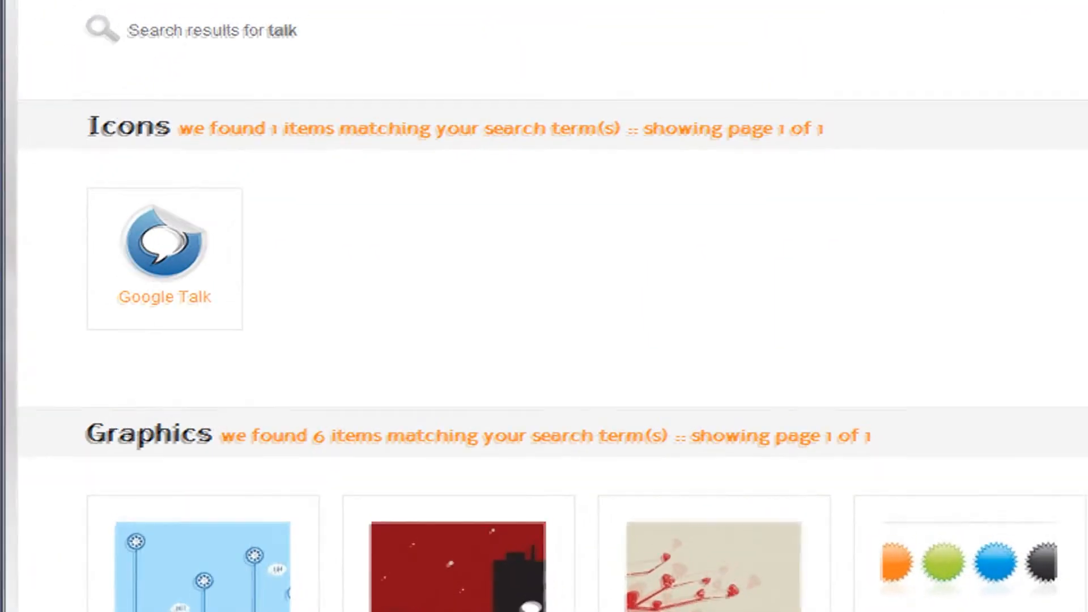
pyautogui.click(165, 246)
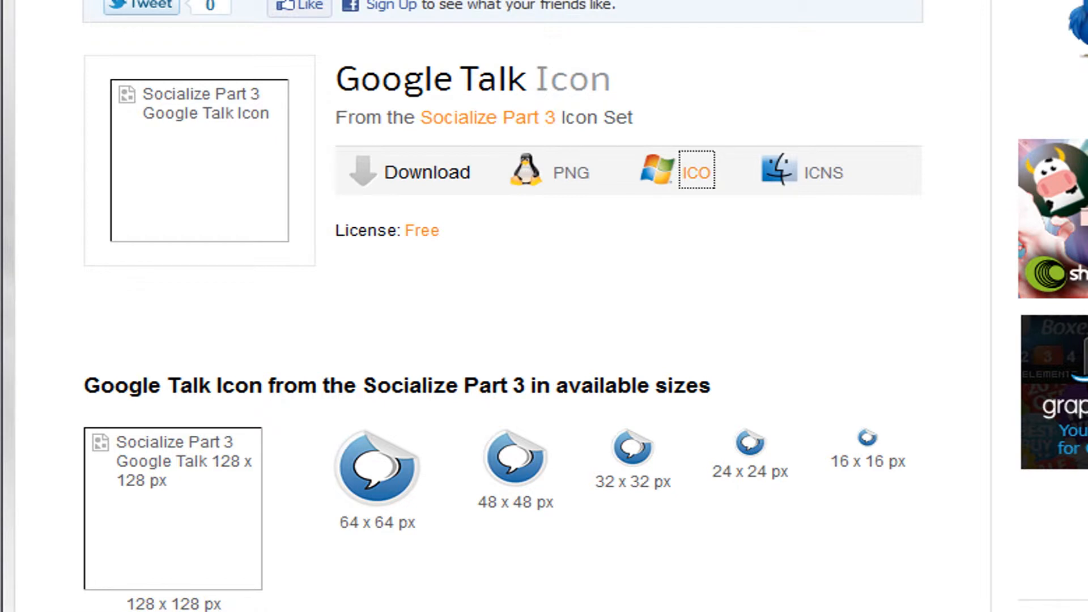
# Download the Google Talk icon in ICO format and save the zip file.
pyautogui.click(695, 171)
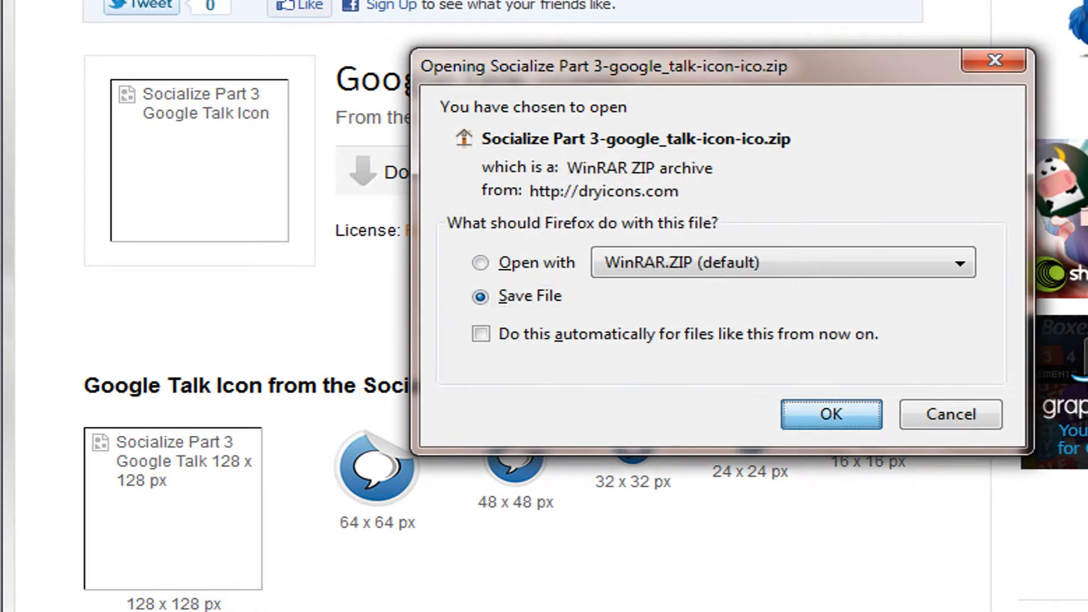
pyautogui.click(830, 415)
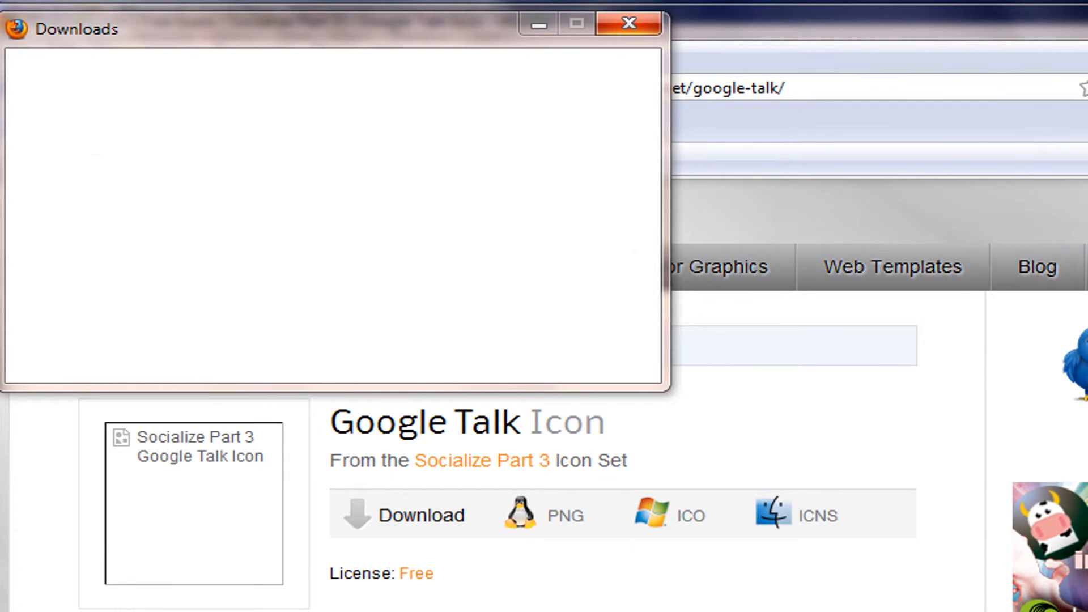
pyautogui.click(145, 169)
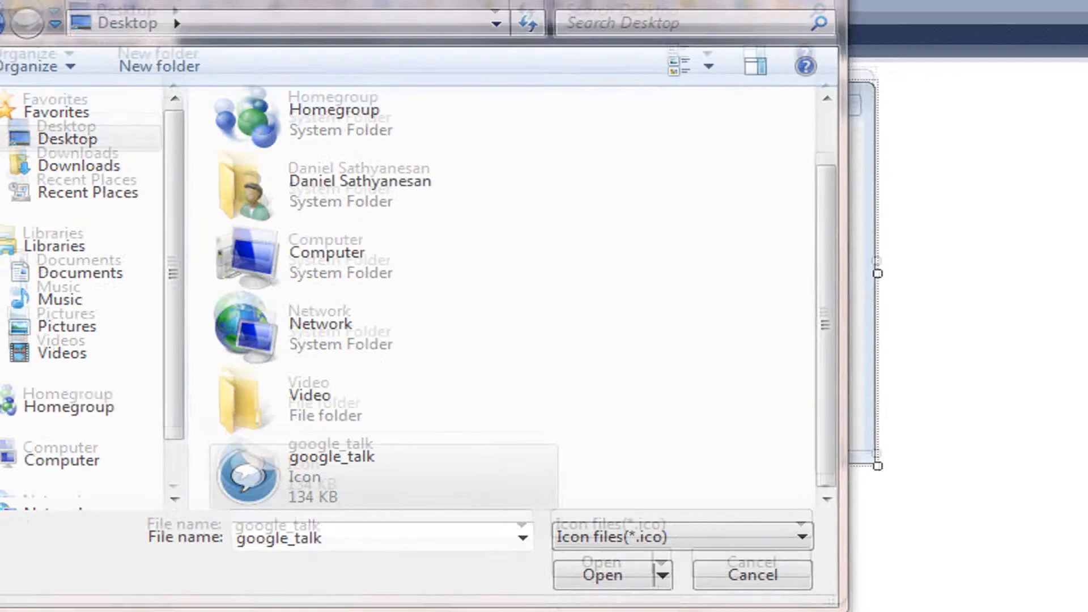
# Load google_talk.ico from the Desktop as the form's icon.
pyautogui.click(602, 575)
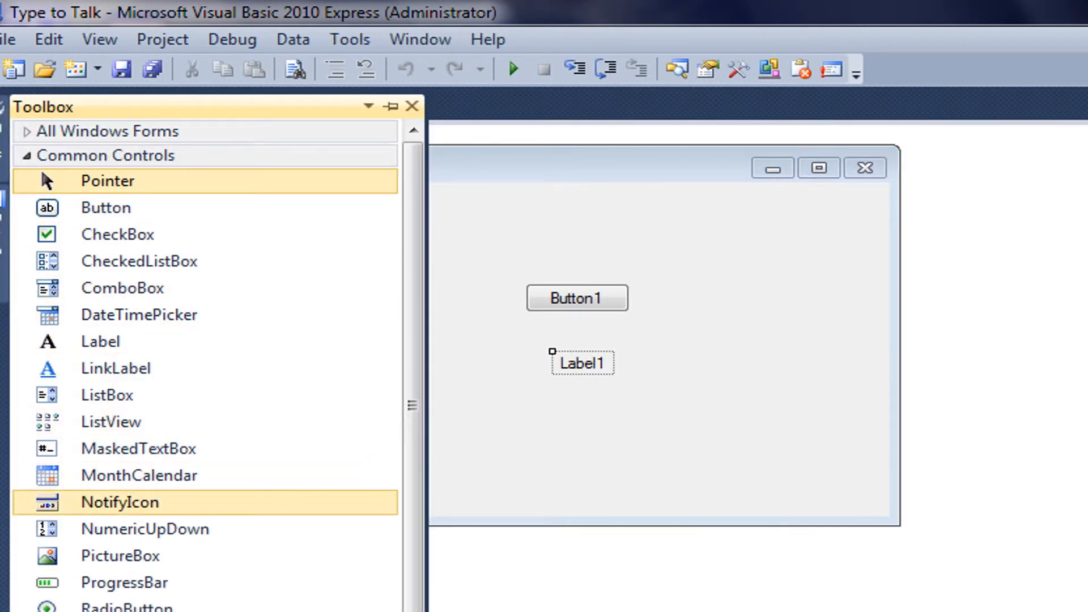
pyautogui.moveTo(118, 234)
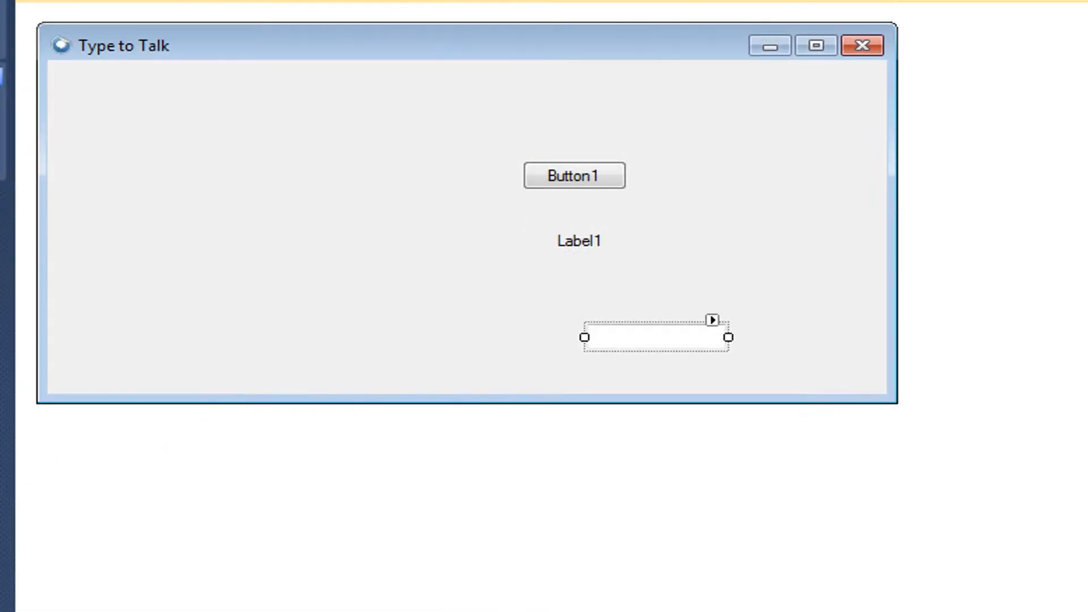
# Place the text box at the form's left with Button1 directly beneath it.
pyautogui.moveTo(656, 336); pyautogui.dragTo(133, 143)
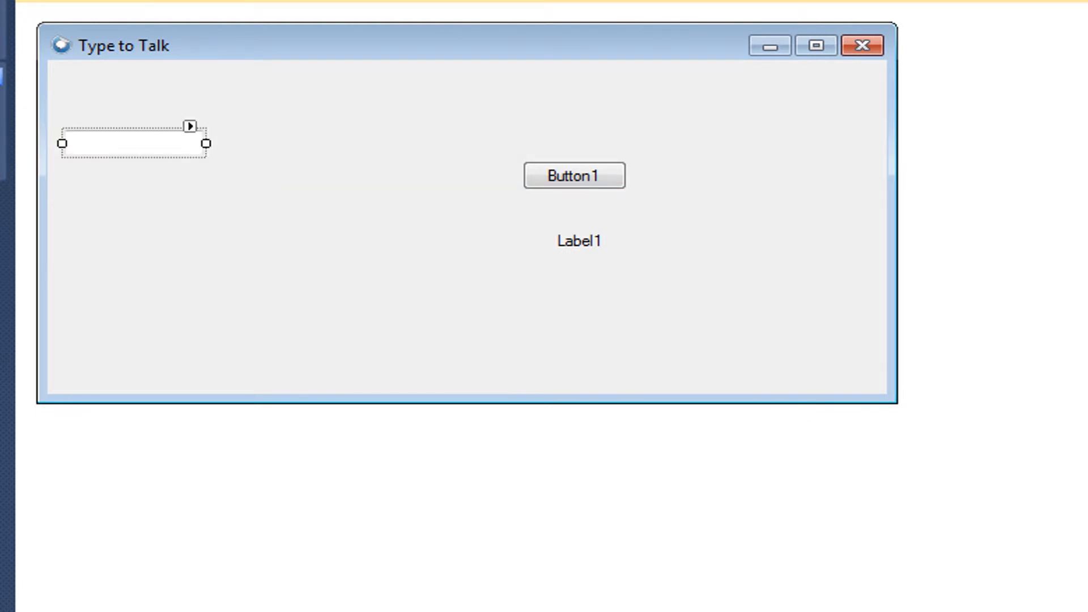
pyautogui.moveTo(575, 174); pyautogui.dragTo(187, 264)
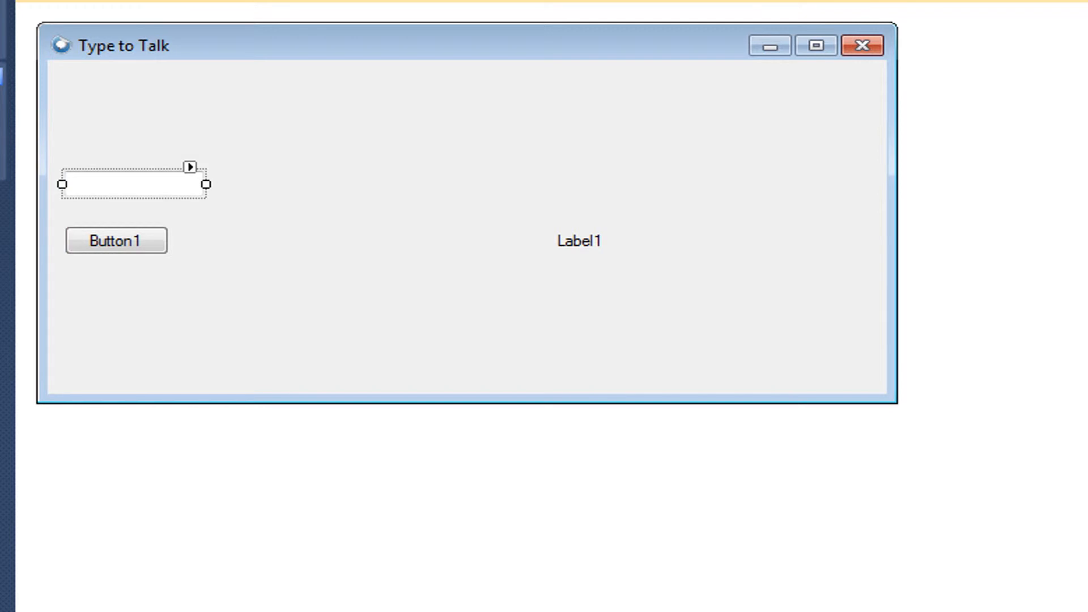
pyautogui.moveTo(579, 240); pyautogui.dragTo(91, 119)
pyautogui.write('T')
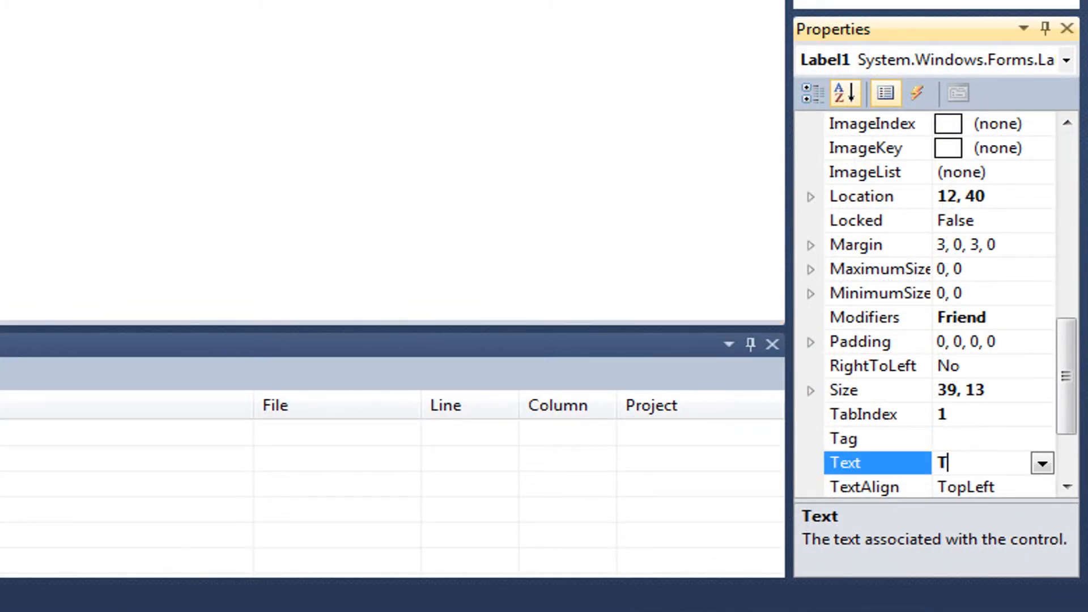
# Set Label1's text to 'Type To Talk' and make its font bold.
pyautogui.write('ype To')
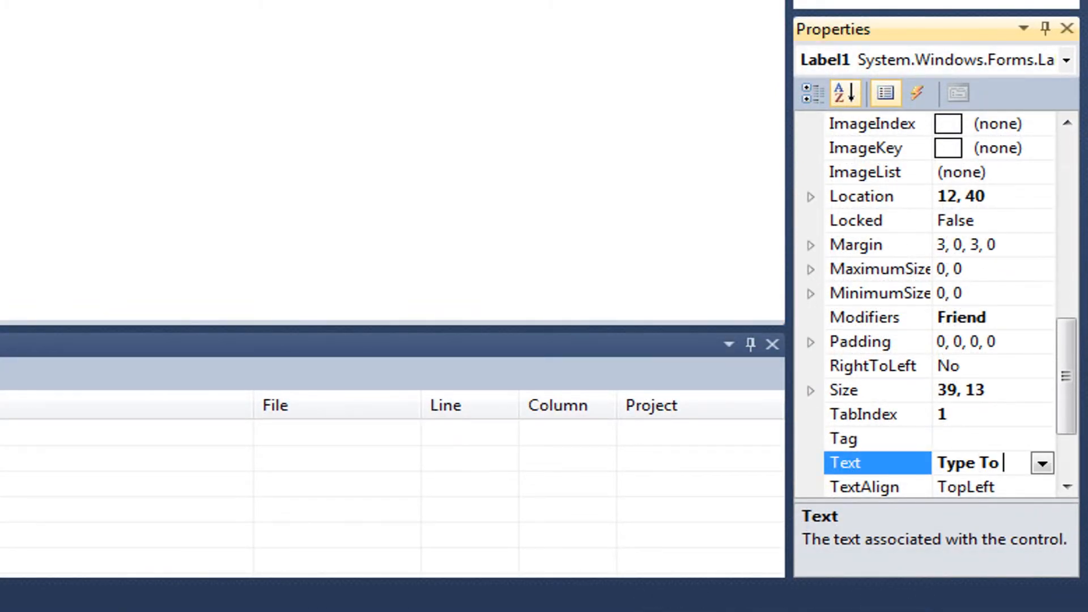
pyautogui.write('Talk')
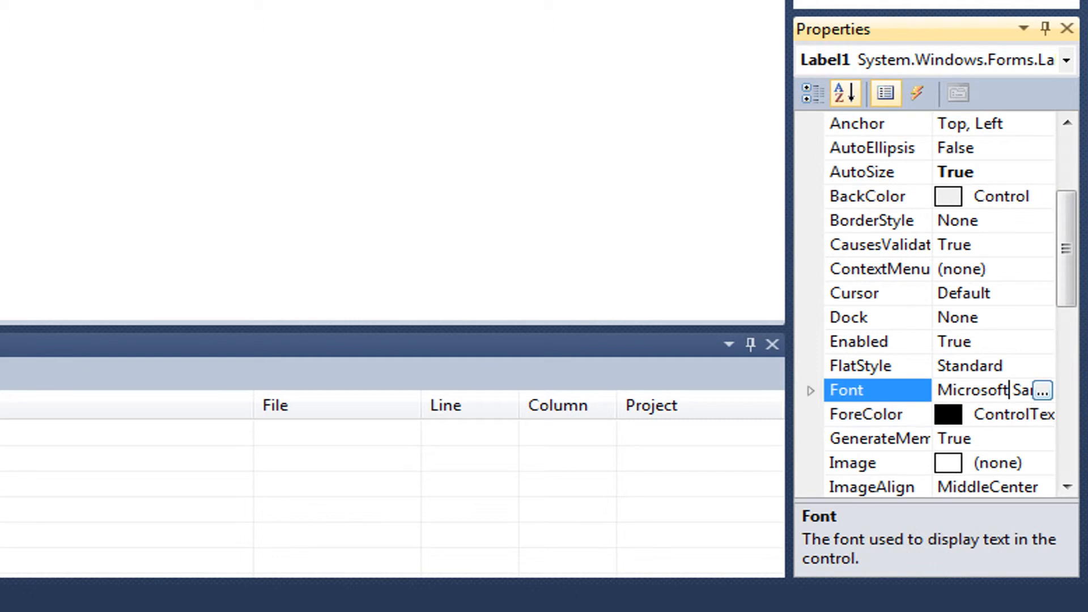
pyautogui.click(1043, 388)
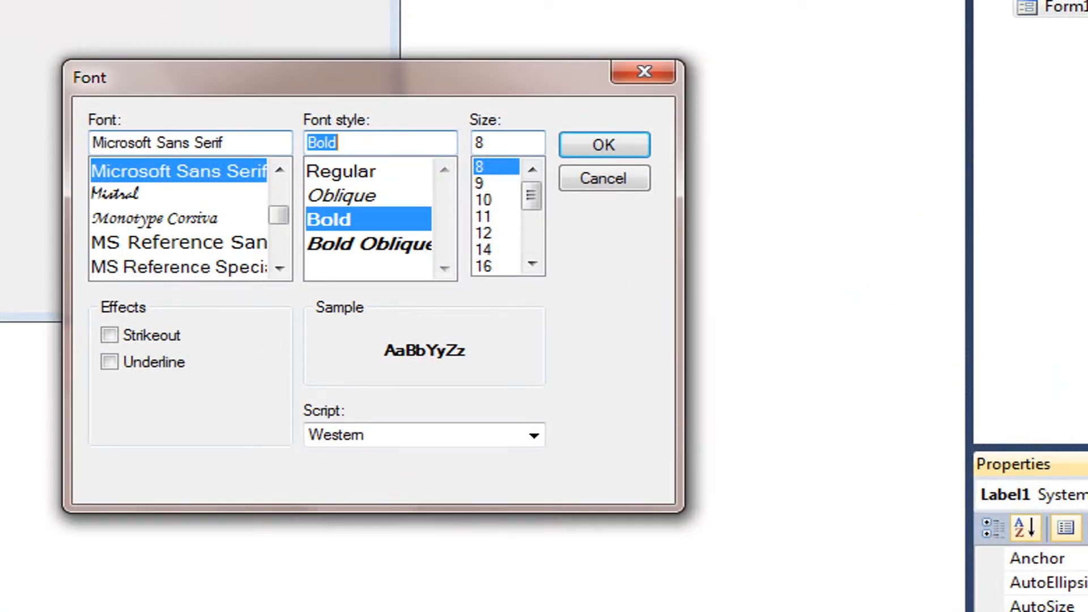
pyautogui.click(601, 144)
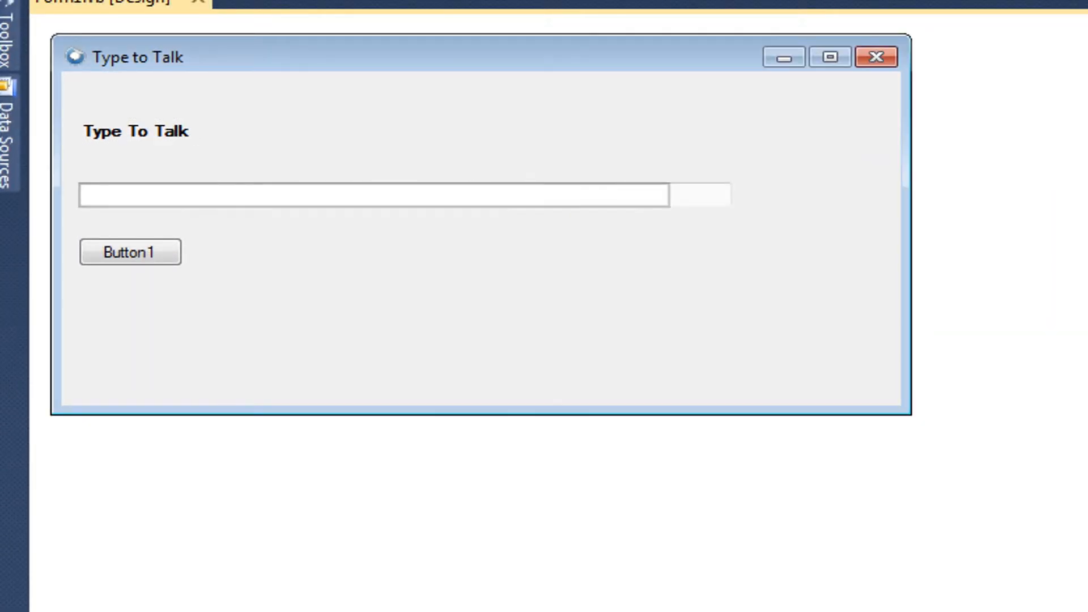
# Widen the text box to the form edge and reduce the form's height.
pyautogui.click(402, 195)
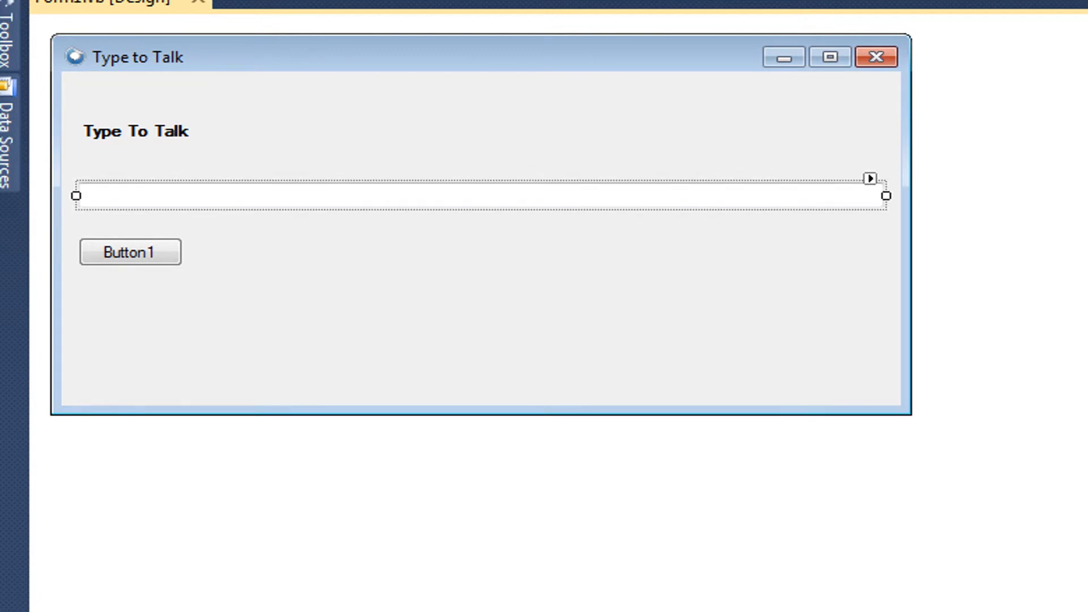
pyautogui.click(129, 252)
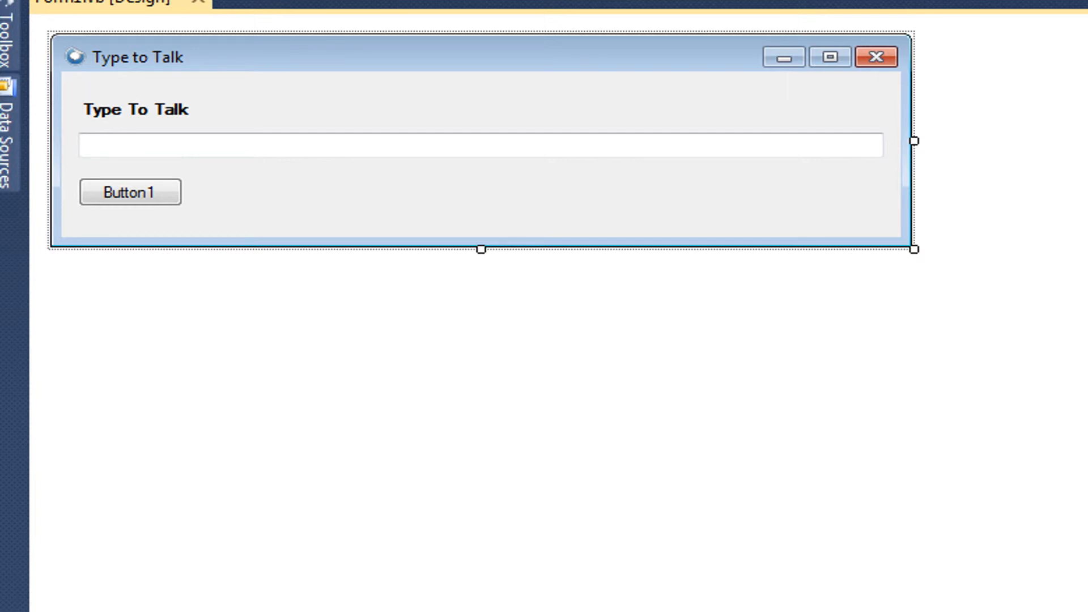
pyautogui.click(129, 193)
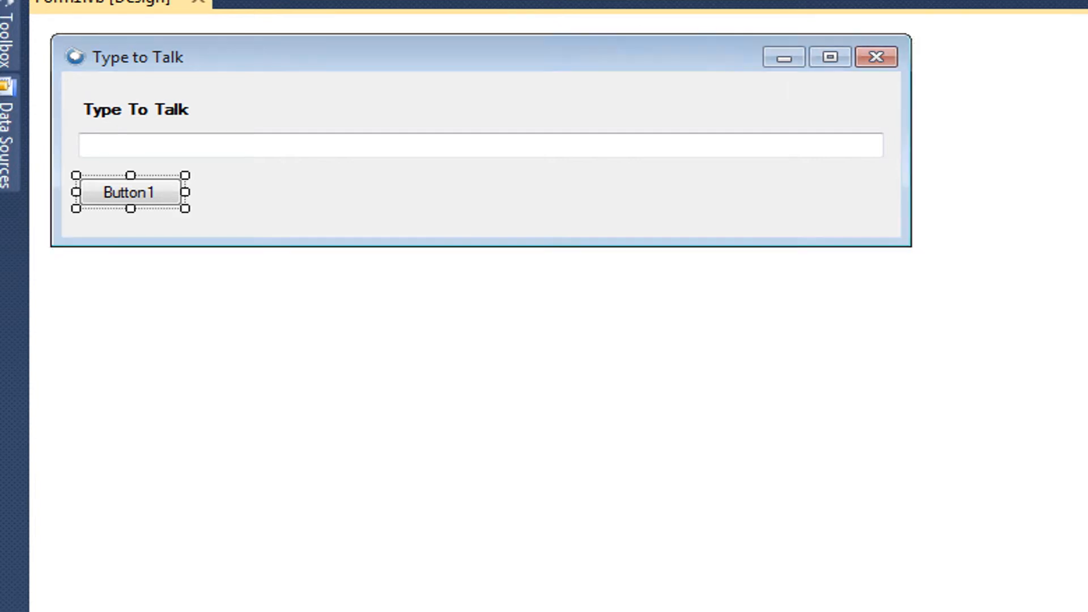
# Write Button1_Click to create a sapi.spvoice object and speak TextBox1.Text, then return to design.
pyautogui.doubleClick(130, 193)
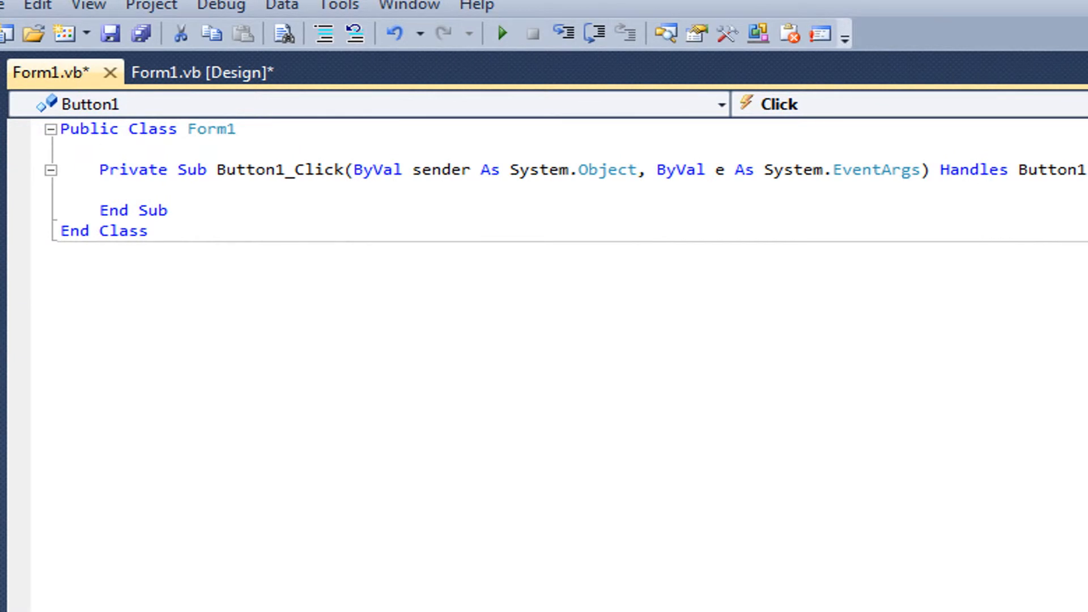
pyautogui.write('Dim SAPI')
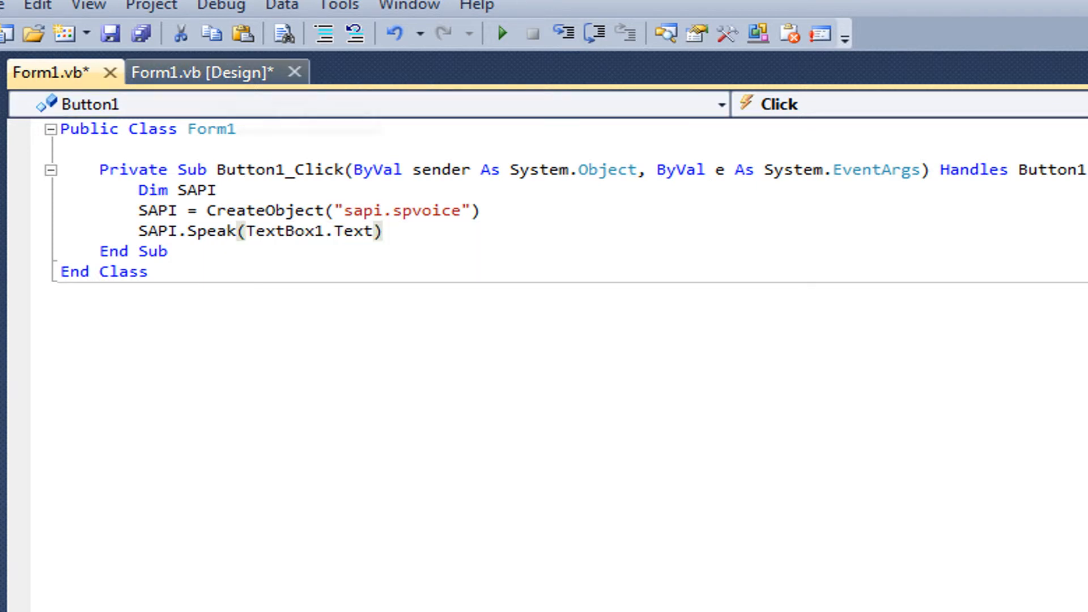
pyautogui.click(201, 71)
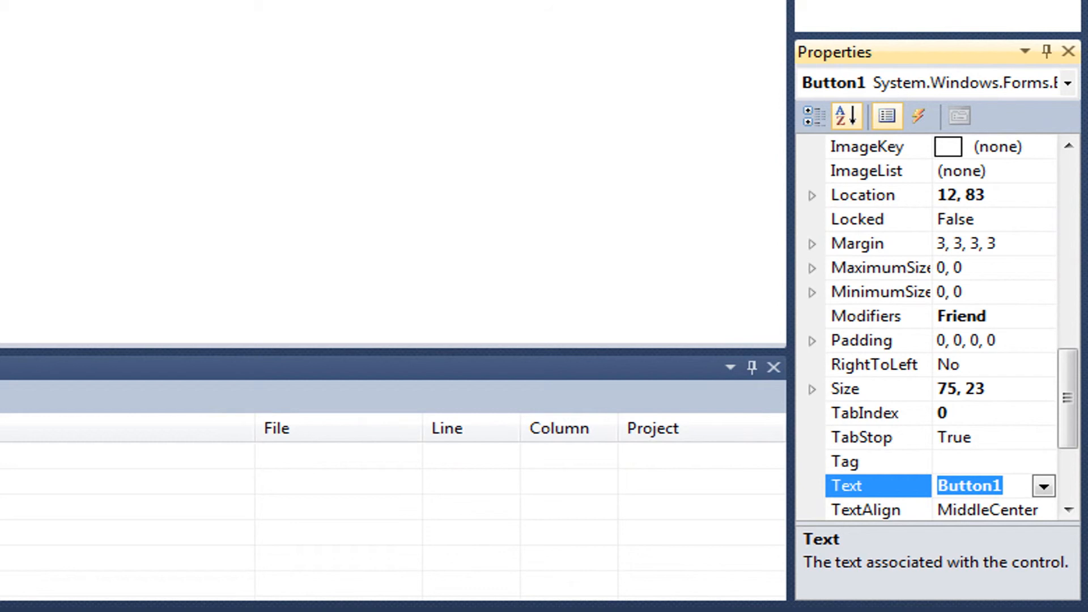
# Set Button1's Text property to Enter.
pyautogui.write('Enter')
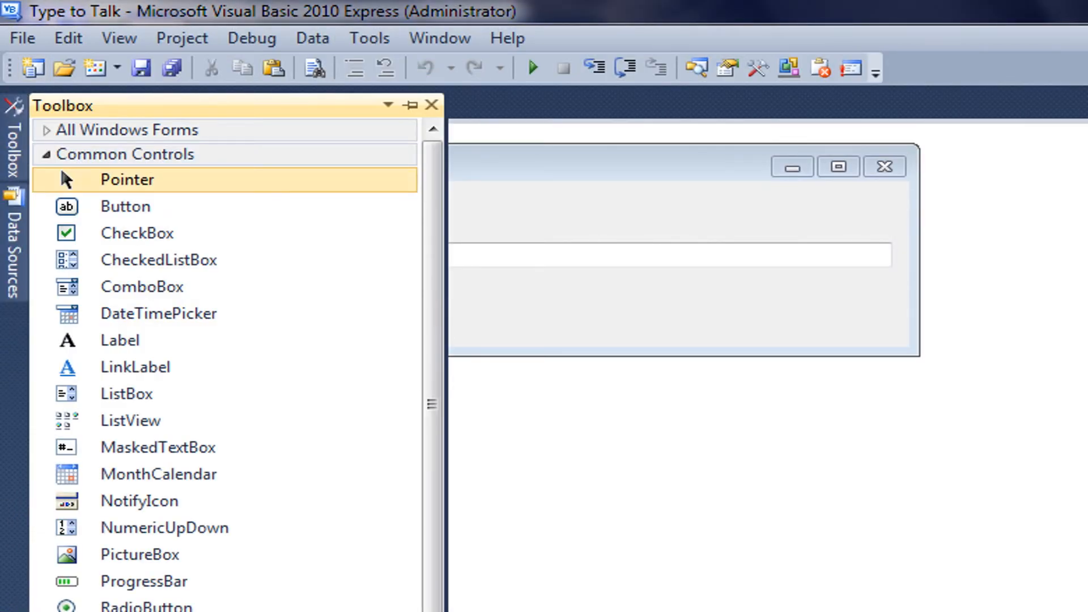
# Place a second button beside Enter, caption it End, and start its Button2_Click handler with End.
pyautogui.click(125, 206)
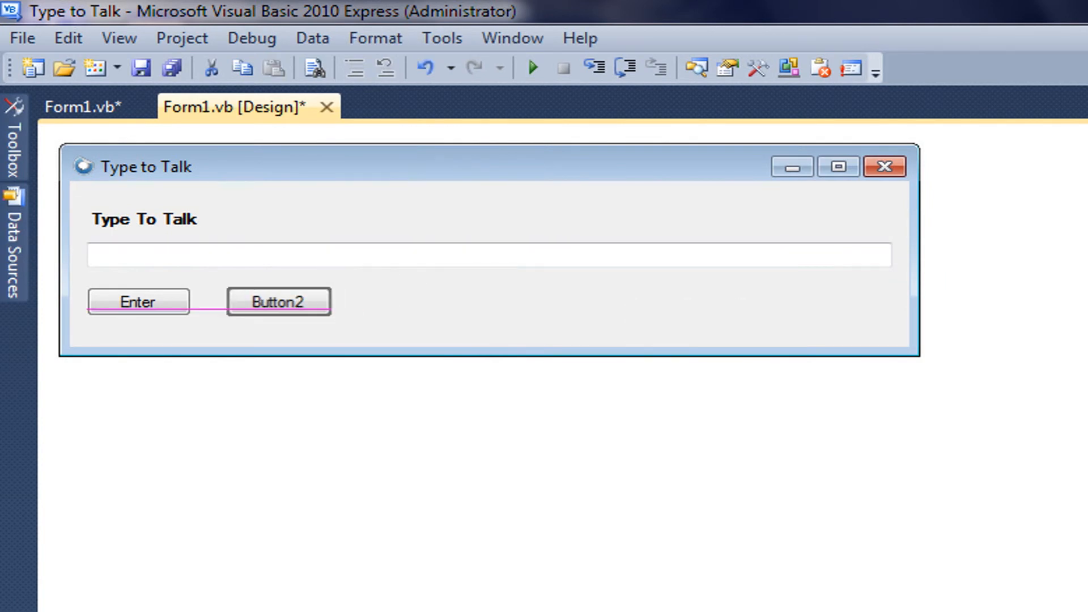
pyautogui.click(279, 302)
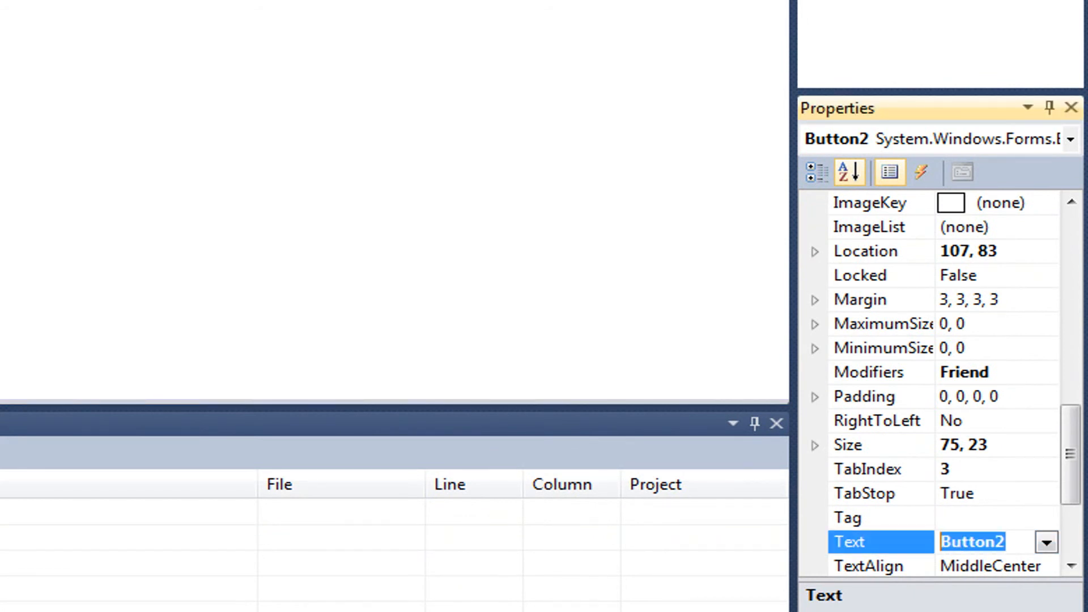
pyautogui.write('End')
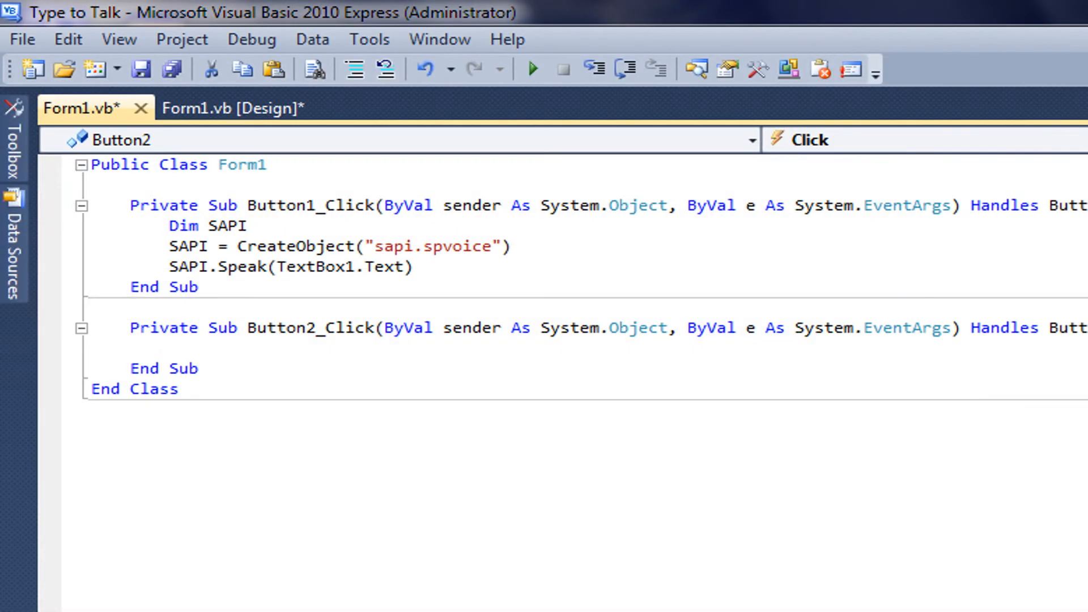
pyautogui.write('E')
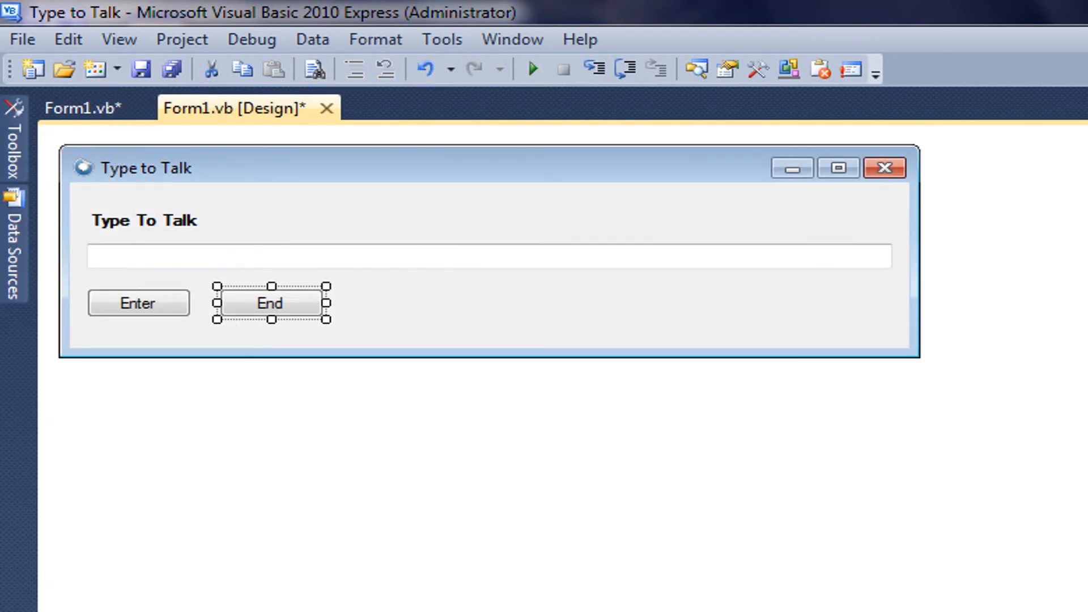
# Start debugging, enter hello world in the text box, have Enter speak it, then enter hi.
pyautogui.click(530, 69)
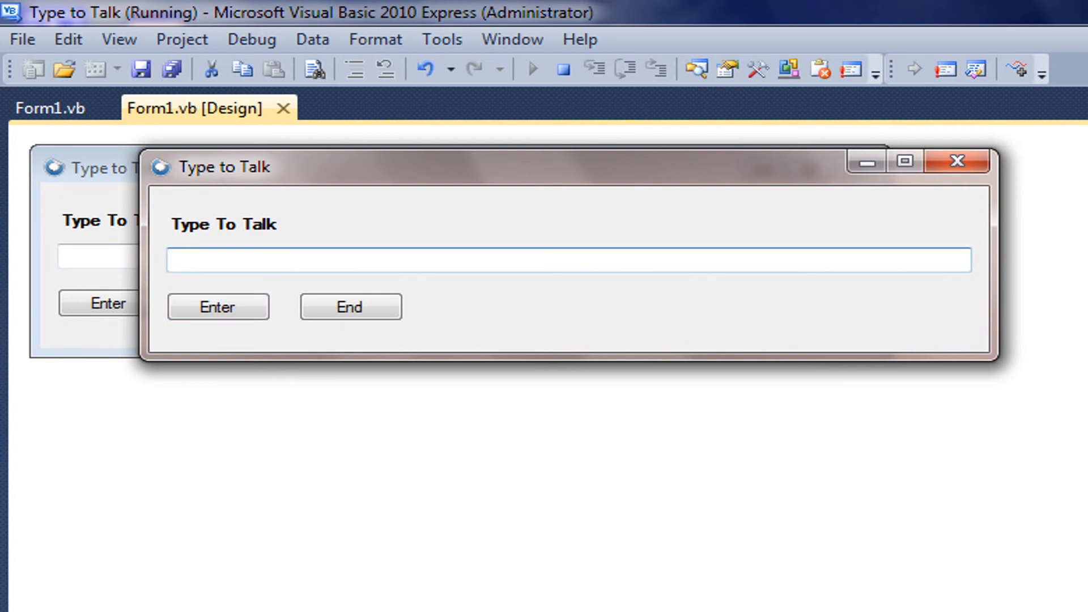
pyautogui.write('subscri')
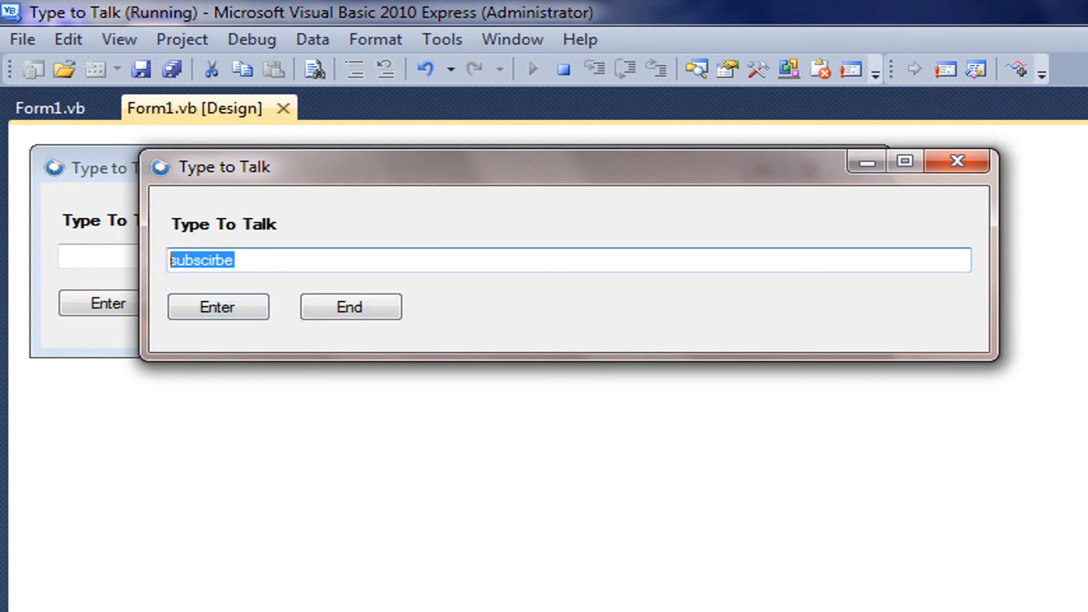
pyautogui.write('h')
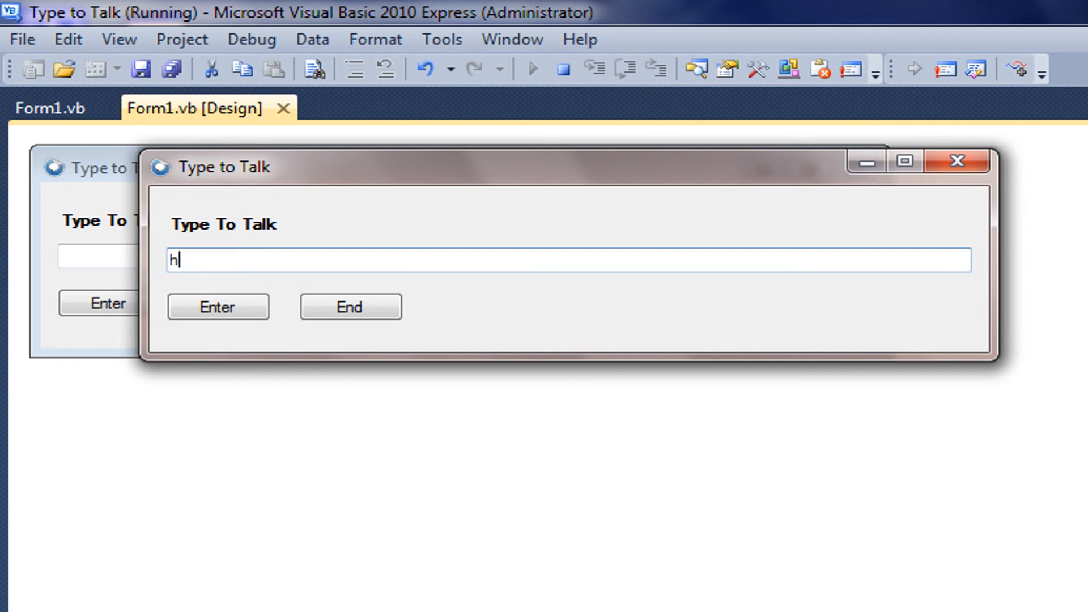
pyautogui.write('ello world')
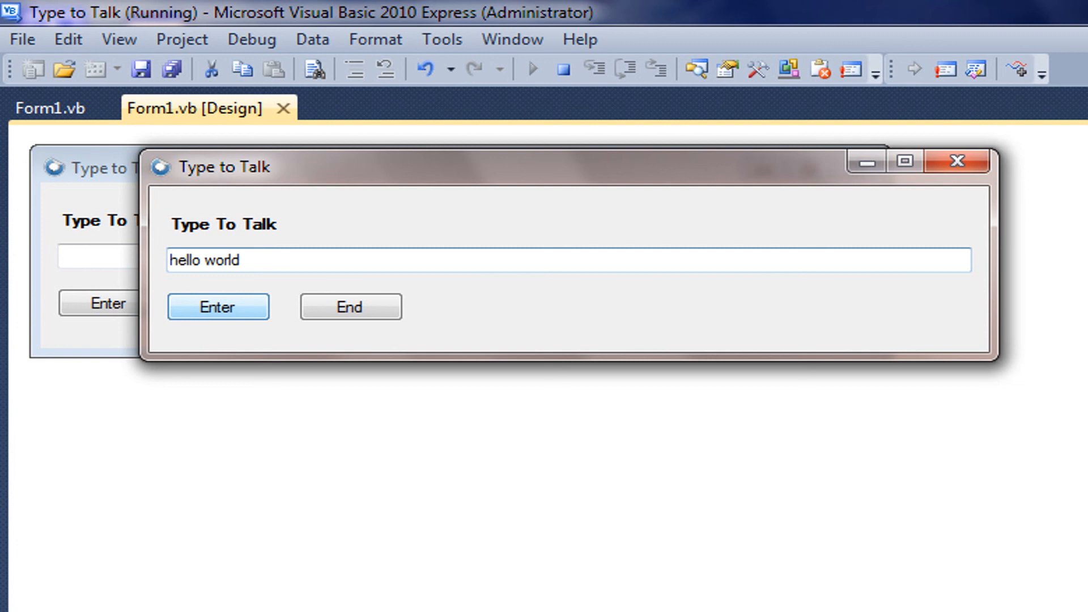
pyautogui.click(218, 307)
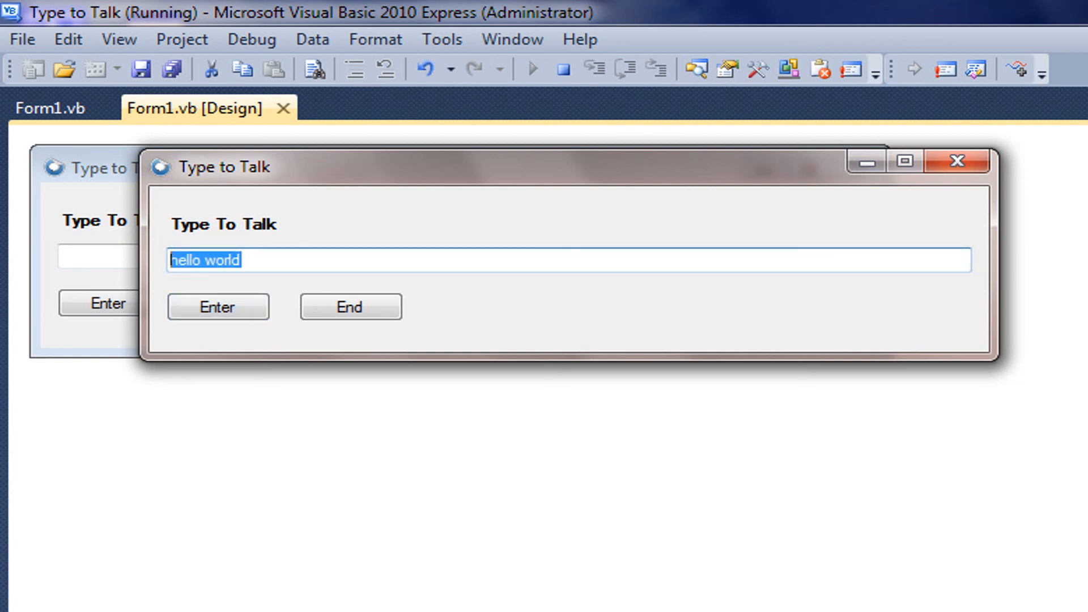
pyautogui.write('hi')
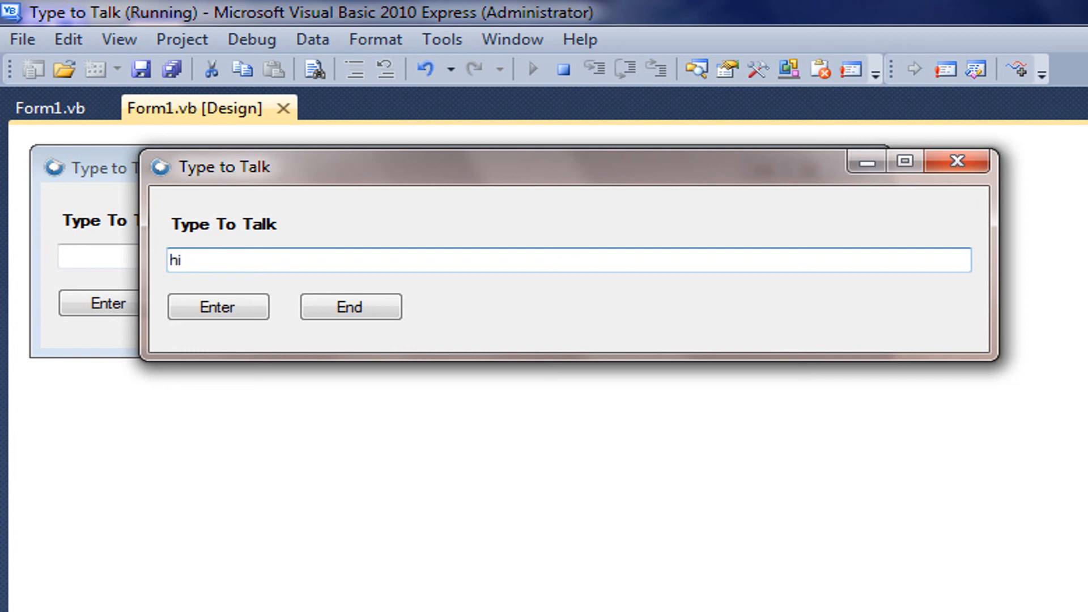